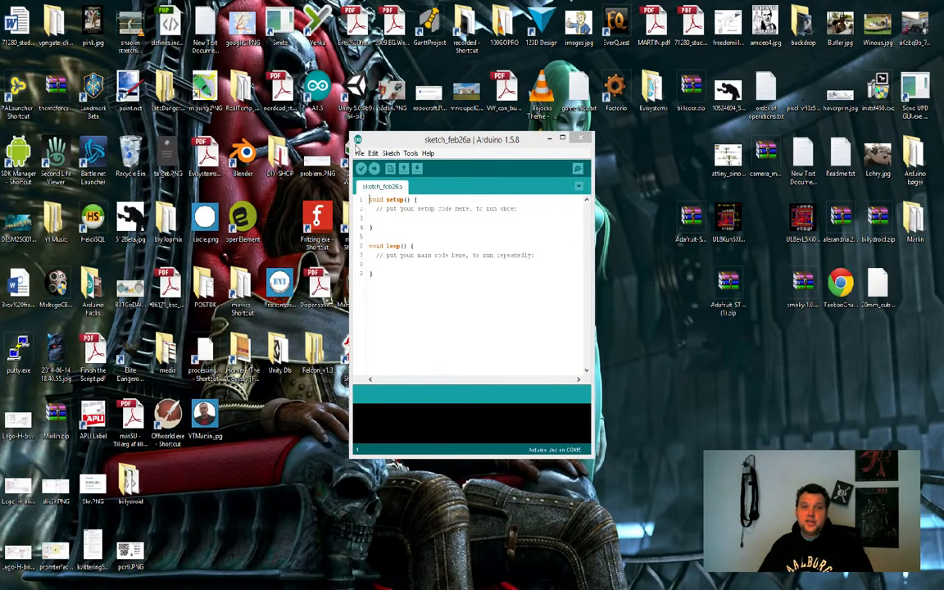
Step: Maximize the Arduino IDE window and scroll through the blank sketch
{"action": "left_click", "coordinate": [359, 154]}
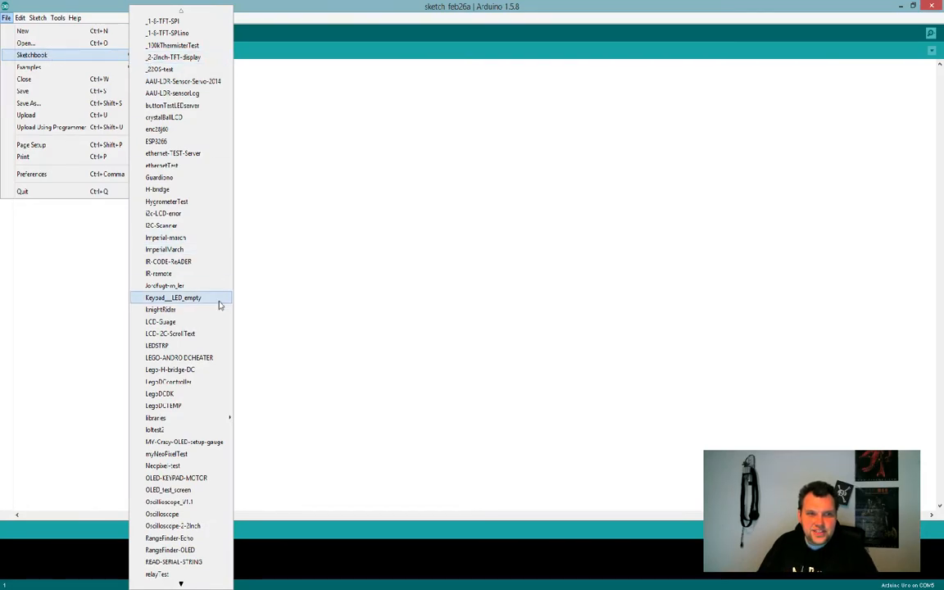
{"action": "scroll", "scroll_direction": "down", "scroll_amount": 3}
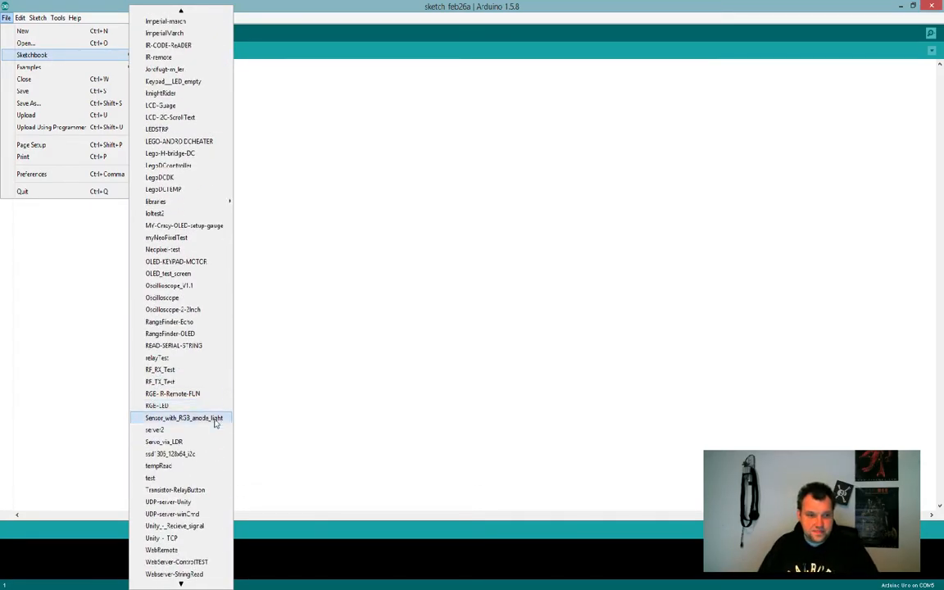
{"action": "mouse_move", "coordinate": [193, 393]}
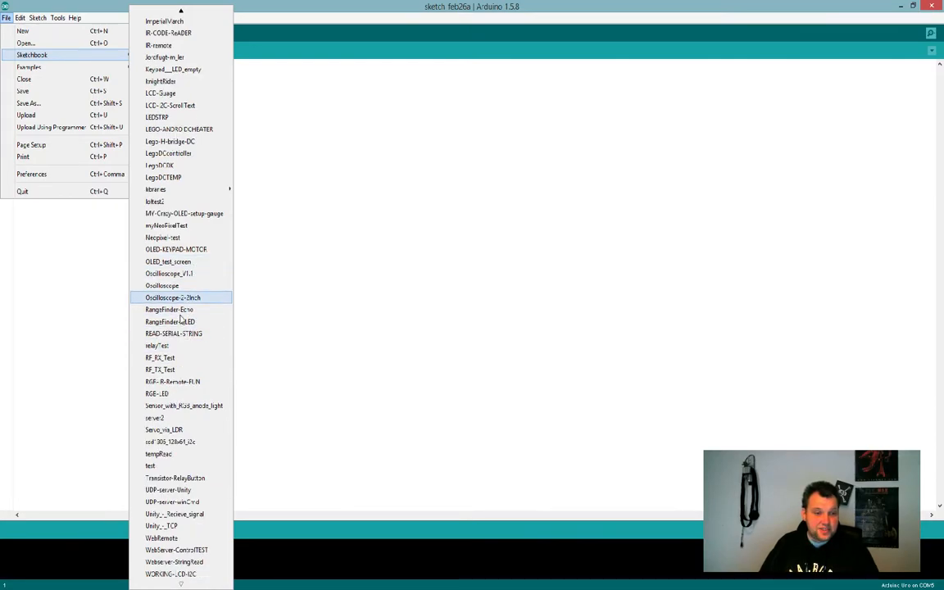
{"action": "mouse_move", "coordinate": [170, 321]}
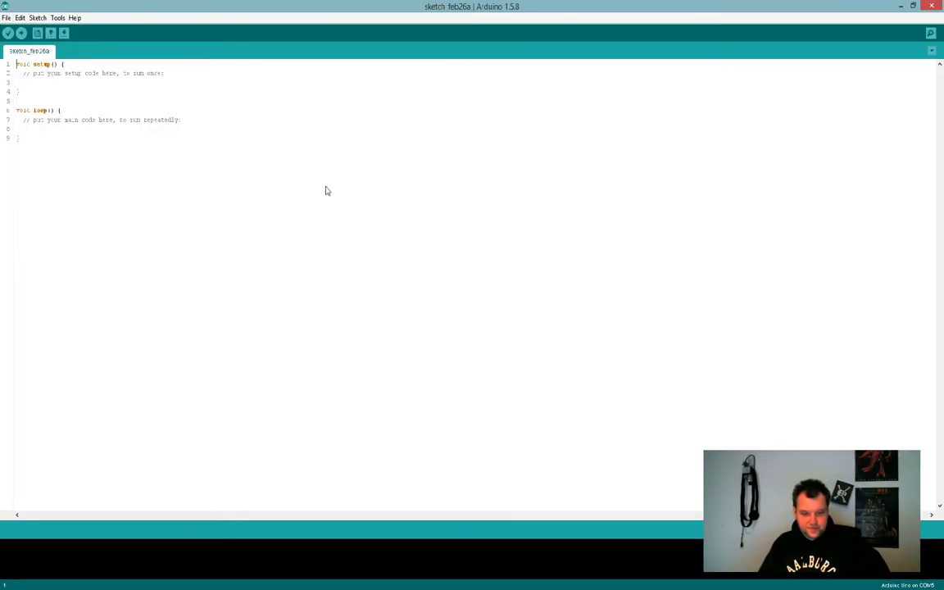
{"action": "mouse_move", "coordinate": [125, 105]}
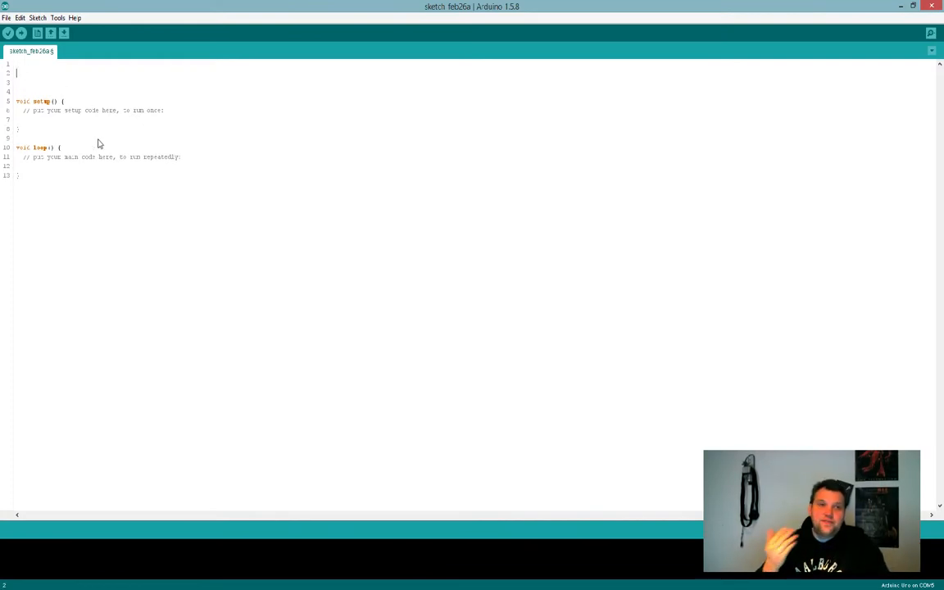
Step: Start a first line at the top of the empty sketch with the word int
{"action": "type", "text": "int"}
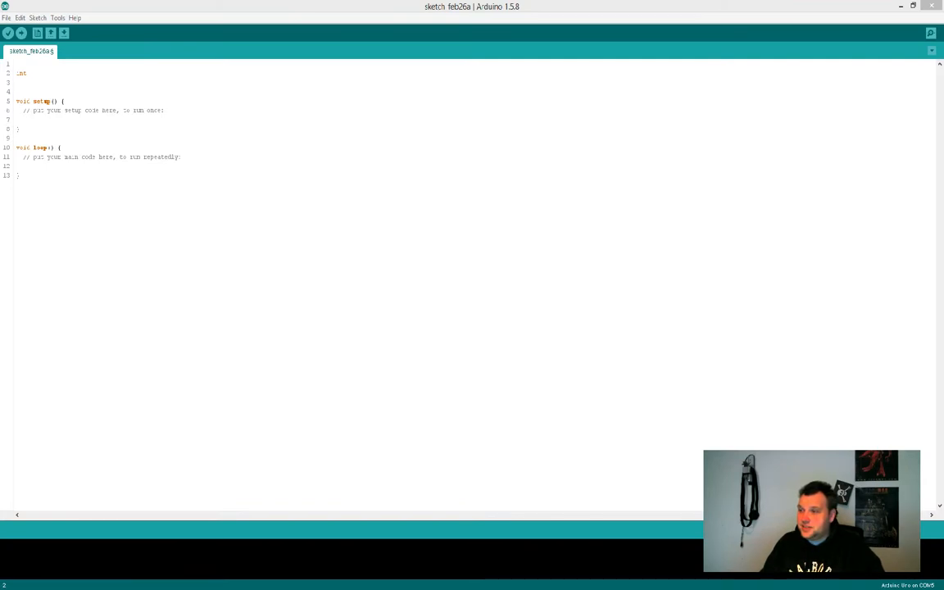
{"action": "mouse_move", "coordinate": [631, 160]}
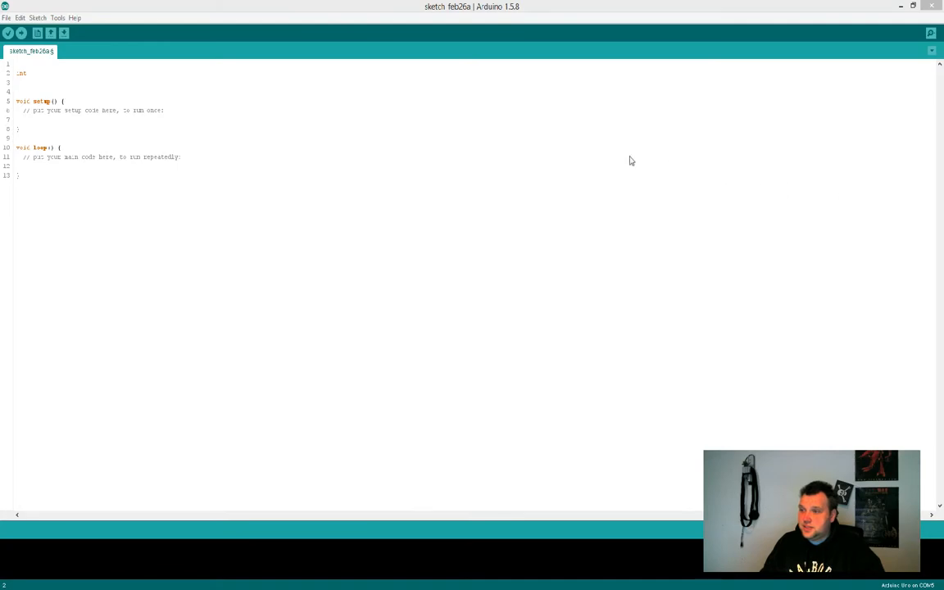
Step: Load Sensor_with_RGB_anode_light from the sketchbook
{"action": "left_click", "coordinate": [7, 16]}
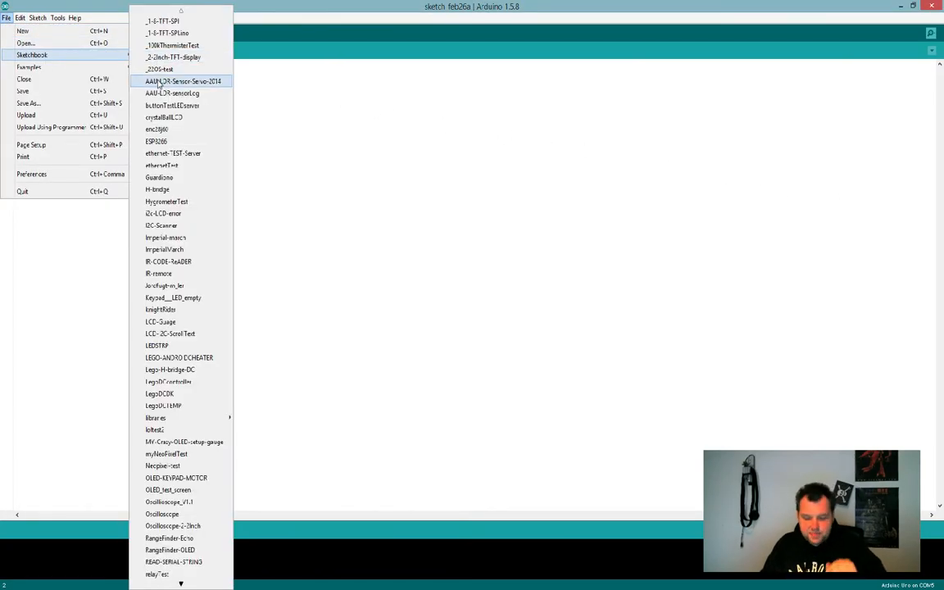
{"action": "mouse_move", "coordinate": [172, 393]}
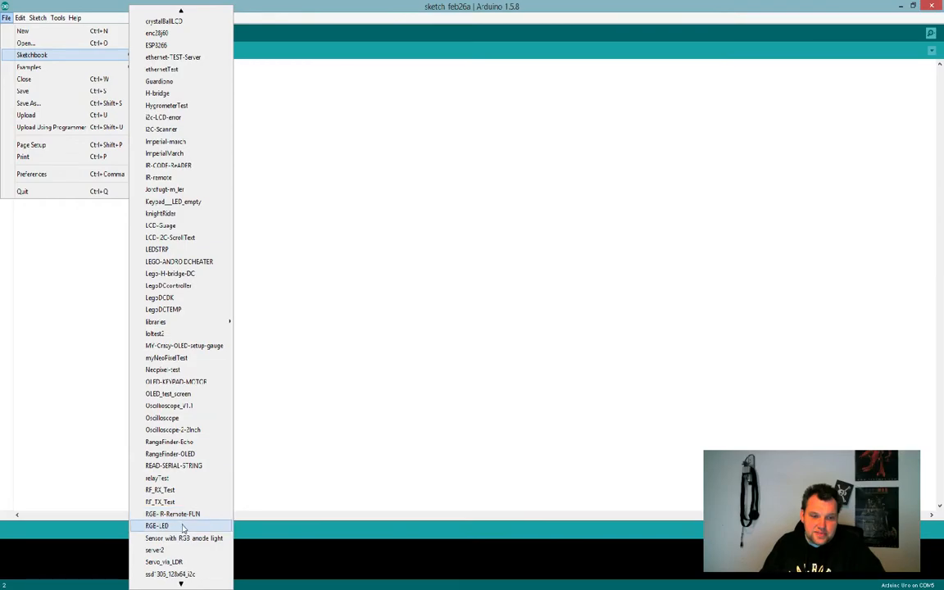
{"action": "left_click", "coordinate": [184, 538]}
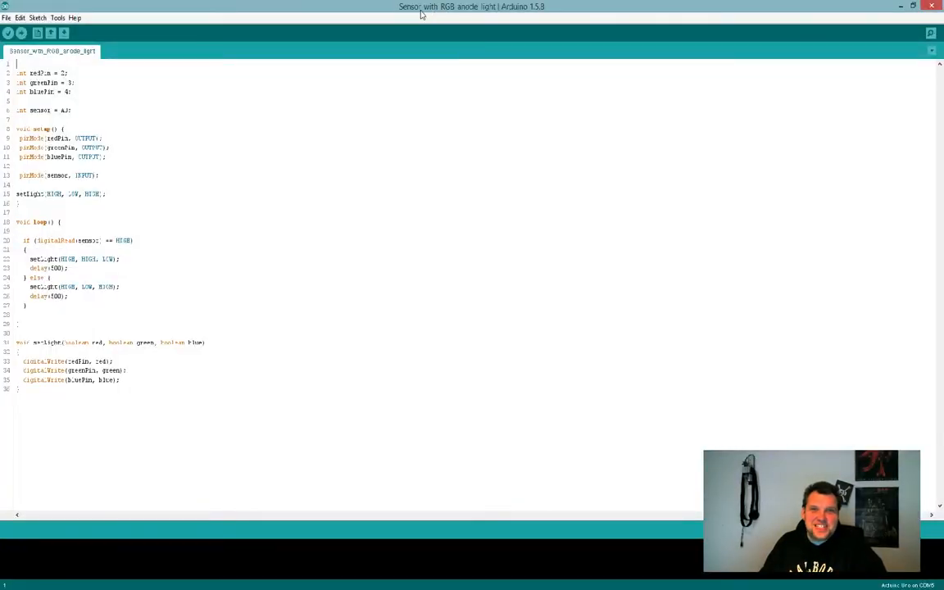
{"action": "mouse_move", "coordinate": [478, 14]}
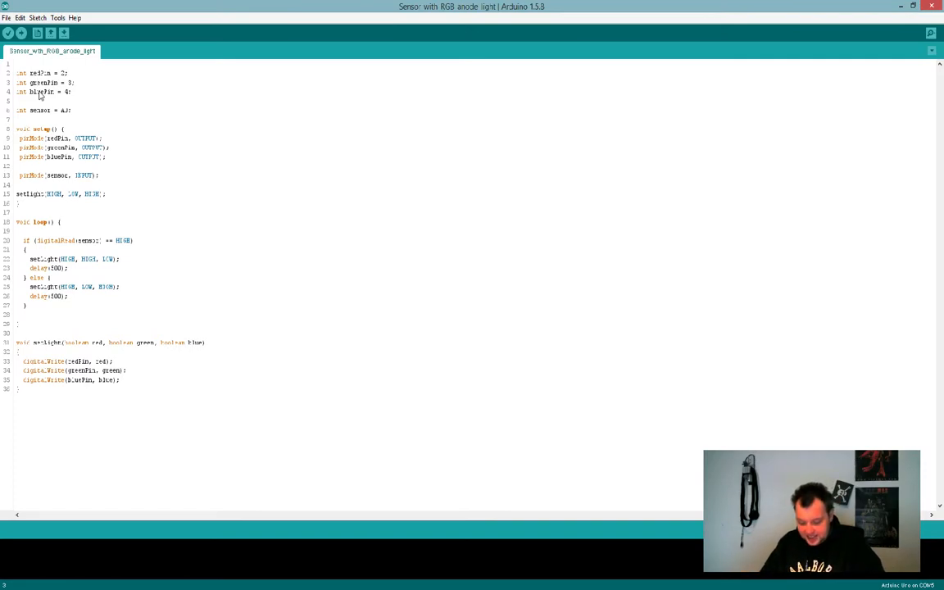
{"action": "mouse_move", "coordinate": [75, 121]}
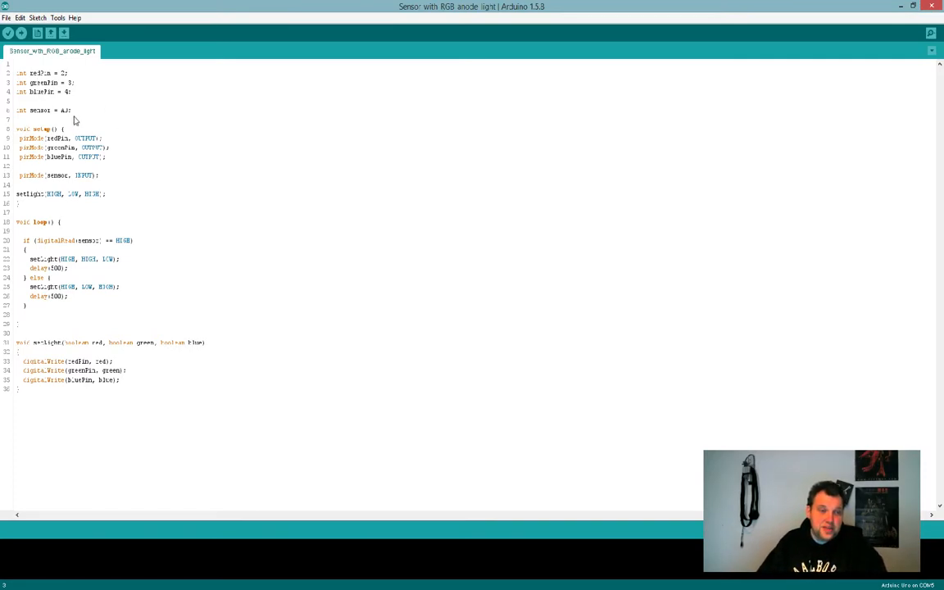
{"action": "mouse_move", "coordinate": [63, 115]}
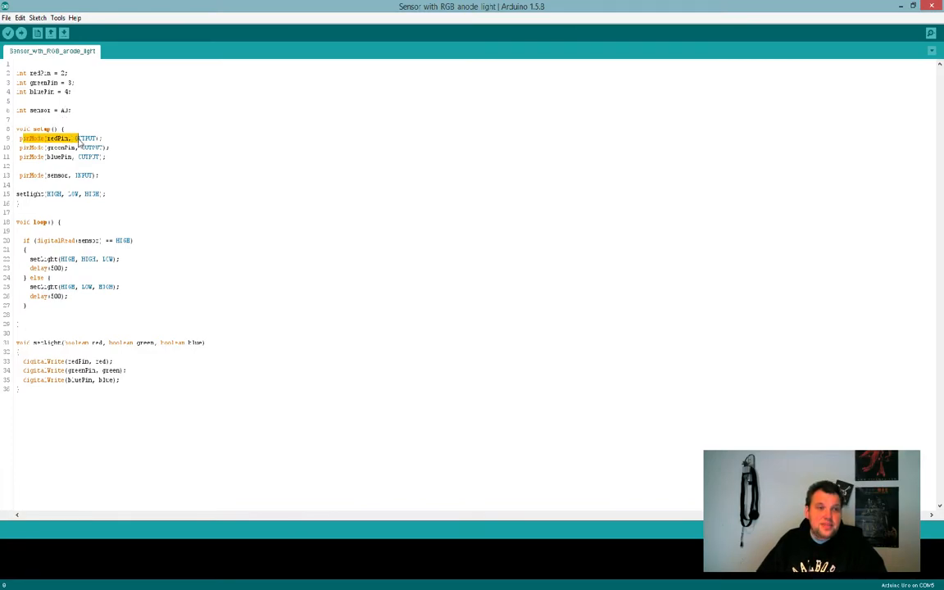
{"action": "left_click", "coordinate": [67, 194]}
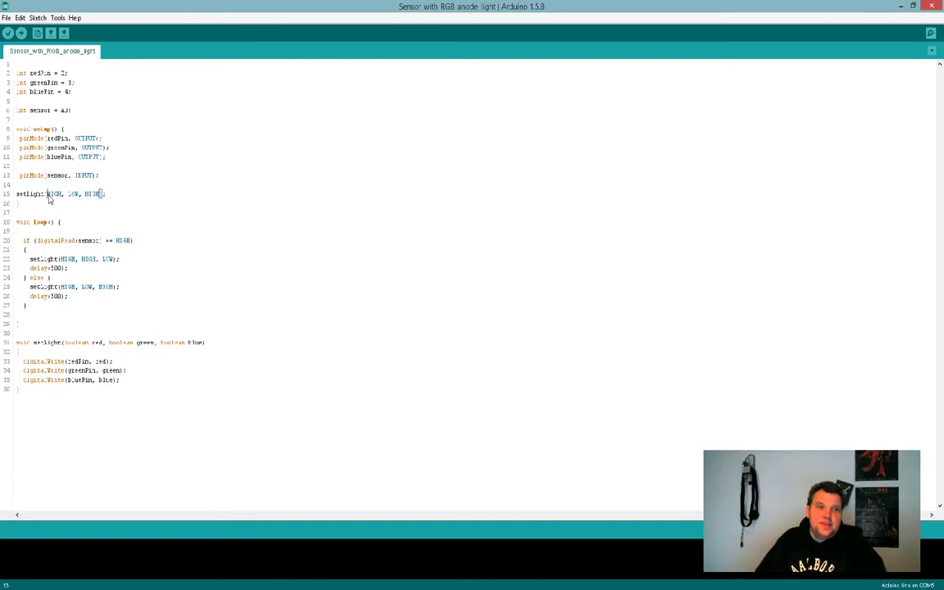
{"action": "left_click_drag", "start_coordinate": [47, 193], "coordinate": [98, 194]}
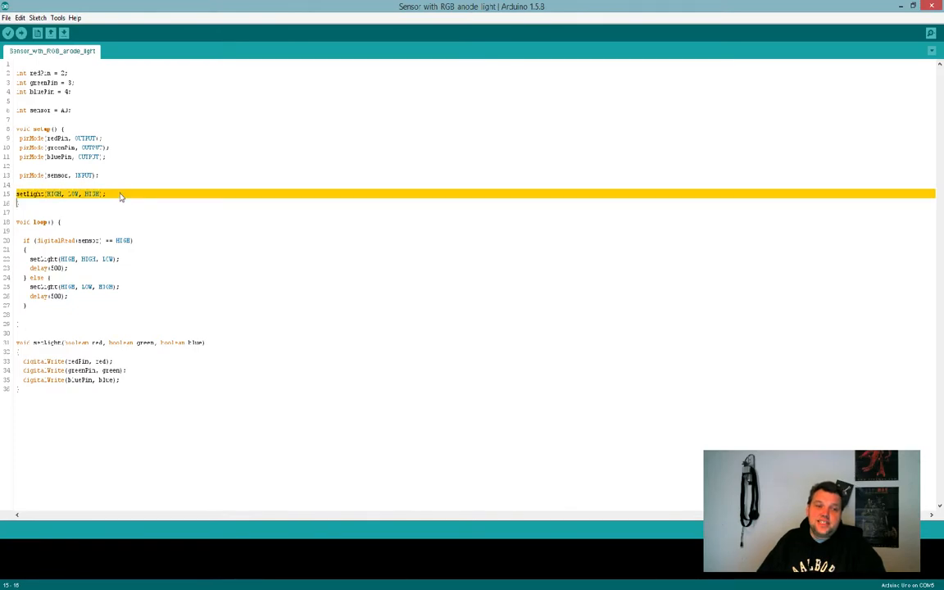
Step: Comment setLight(HIGH, LOW, HIGH) in setup as '// green' and select setLight values to edit
{"action": "type", "text": "//"}
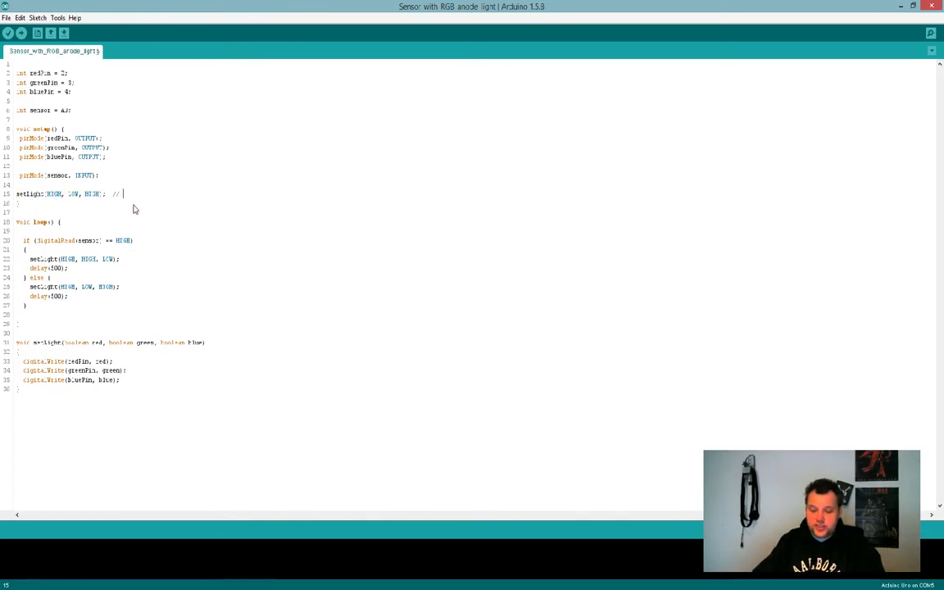
{"action": "type", "text": "green"}
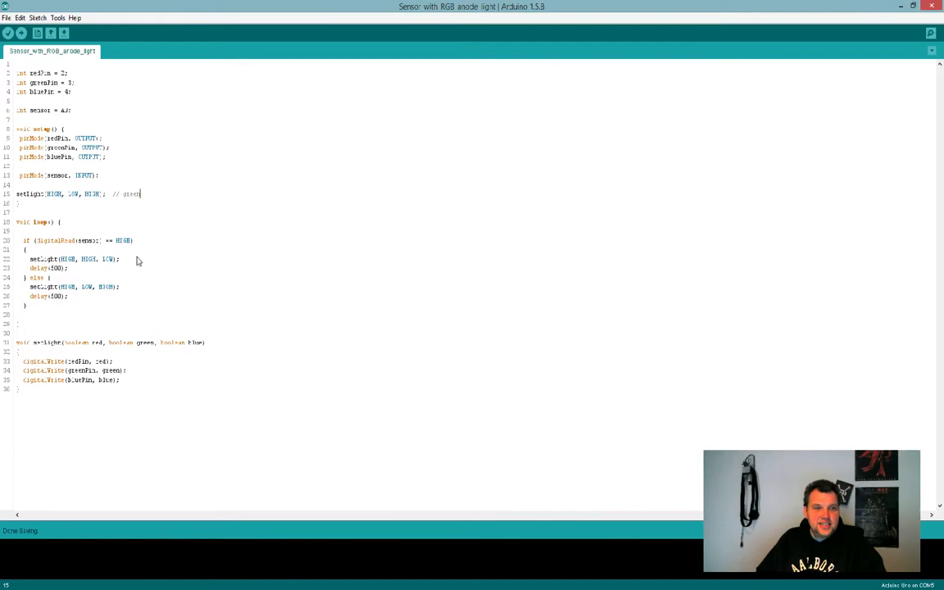
{"action": "mouse_move", "coordinate": [59, 259]}
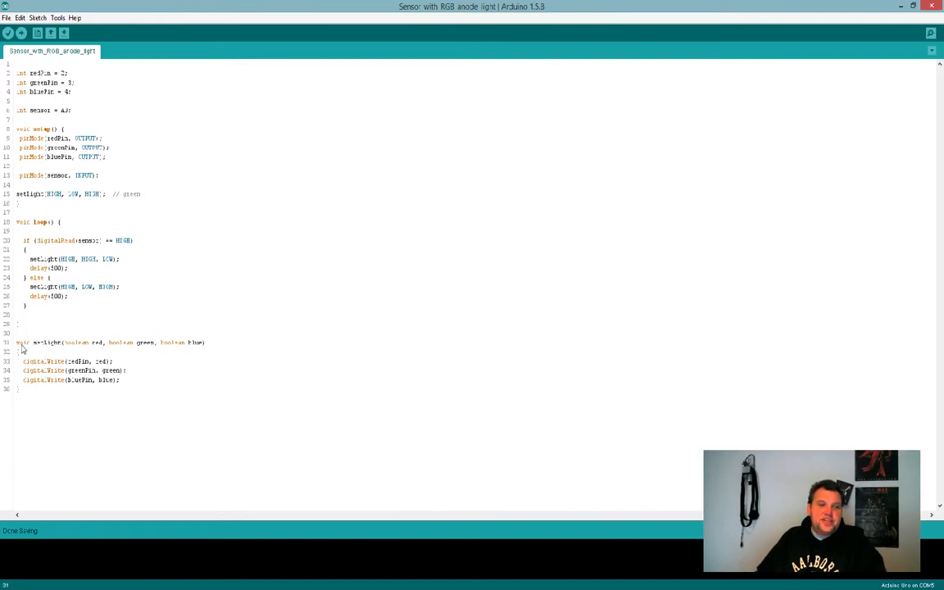
{"action": "mouse_move", "coordinate": [57, 349]}
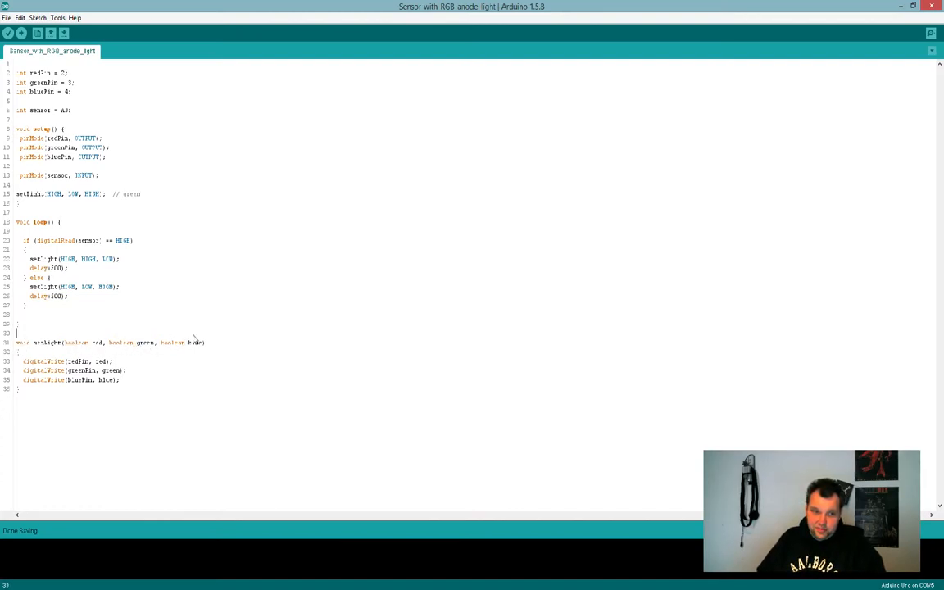
{"action": "double_click", "coordinate": [78, 362]}
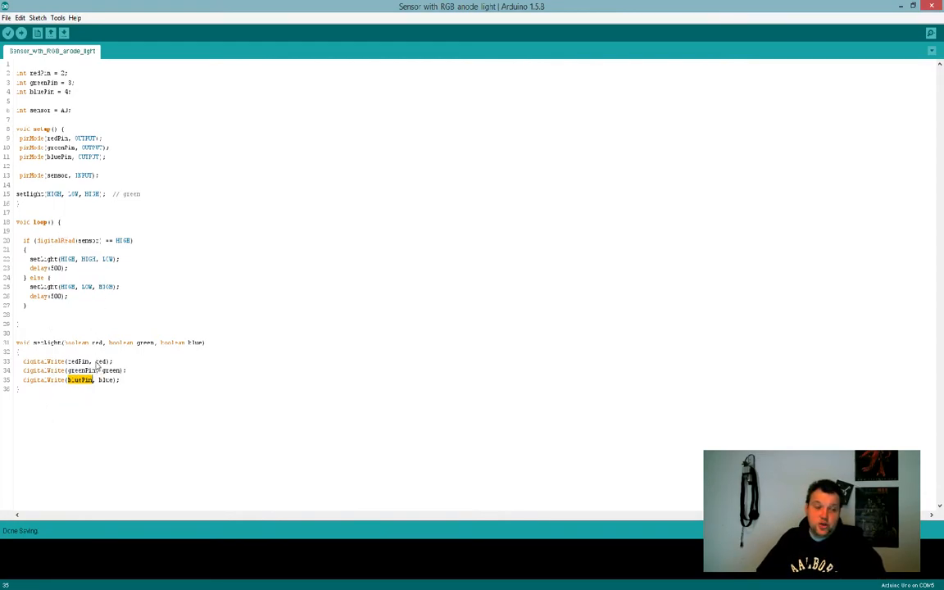
{"action": "mouse_move", "coordinate": [90, 211]}
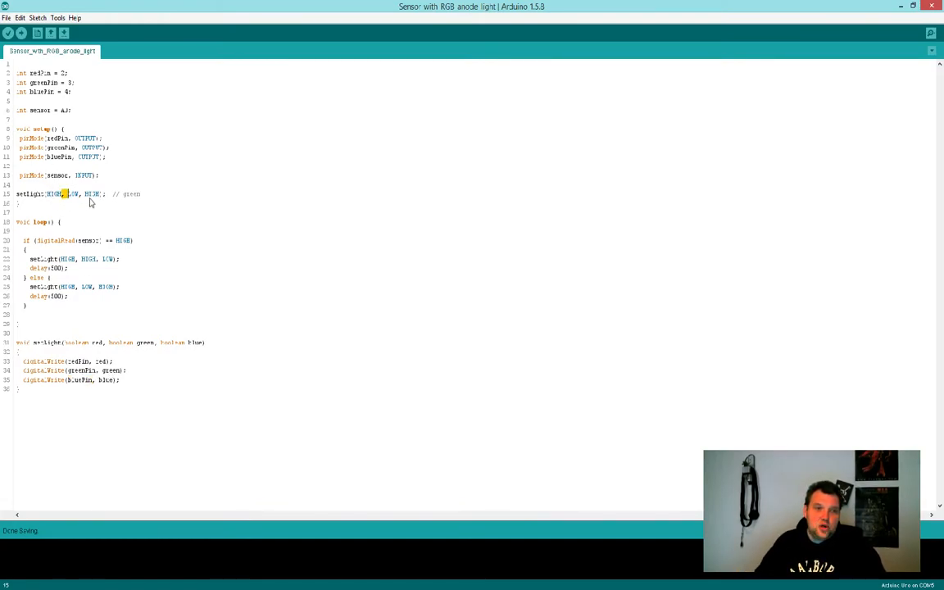
{"action": "double_click", "coordinate": [54, 194]}
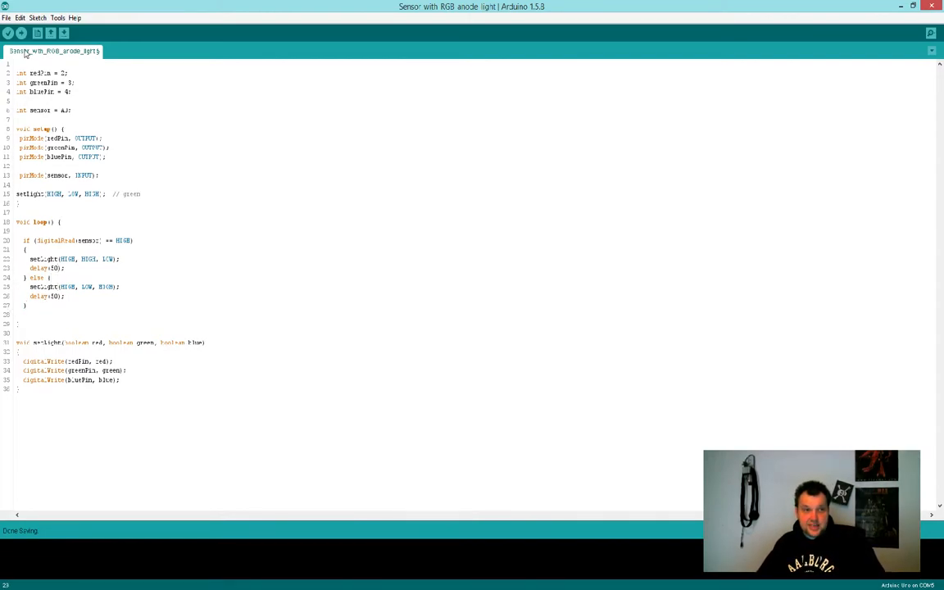
Step: Save the edited sensor sketch via File > Save
{"action": "left_click", "coordinate": [6, 16]}
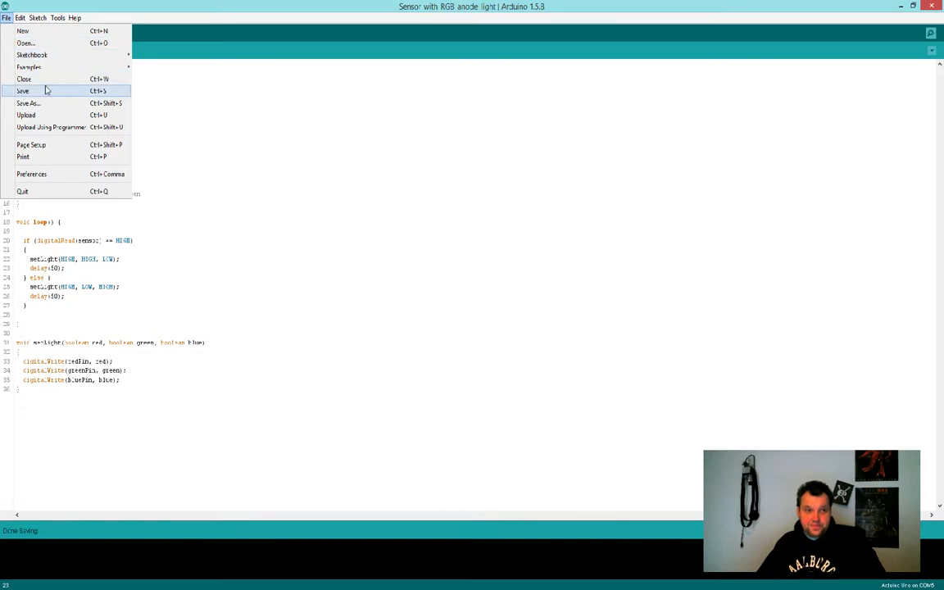
{"action": "left_click", "coordinate": [23, 90]}
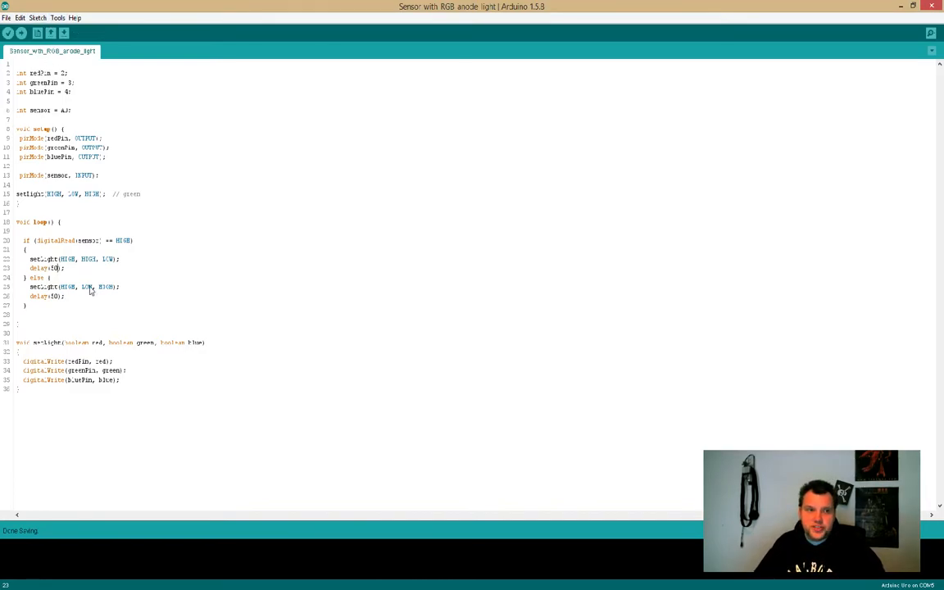
Step: Check the Tools port settings unchanged, then upload the sketch to the board
{"action": "left_click", "coordinate": [57, 16]}
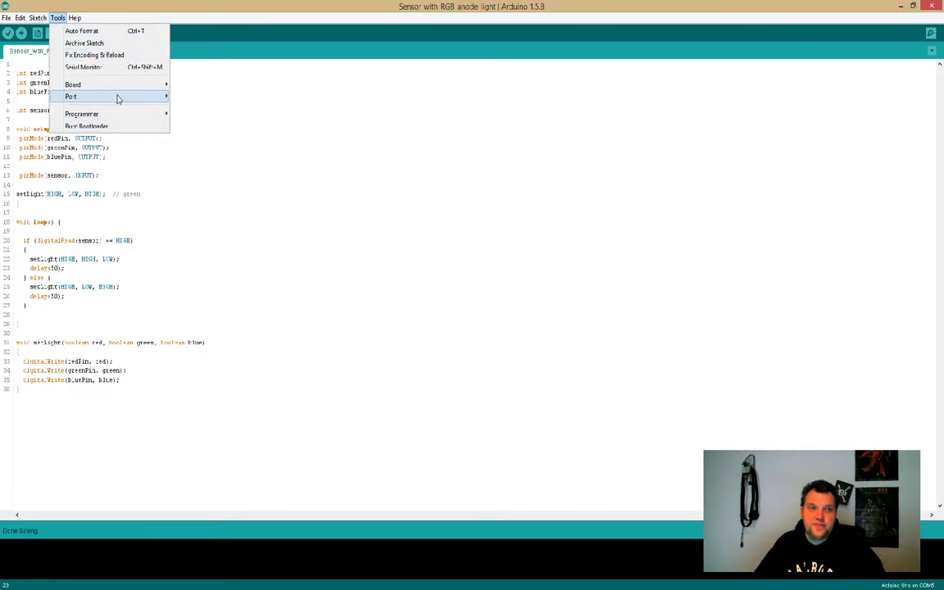
{"action": "left_click", "coordinate": [72, 85]}
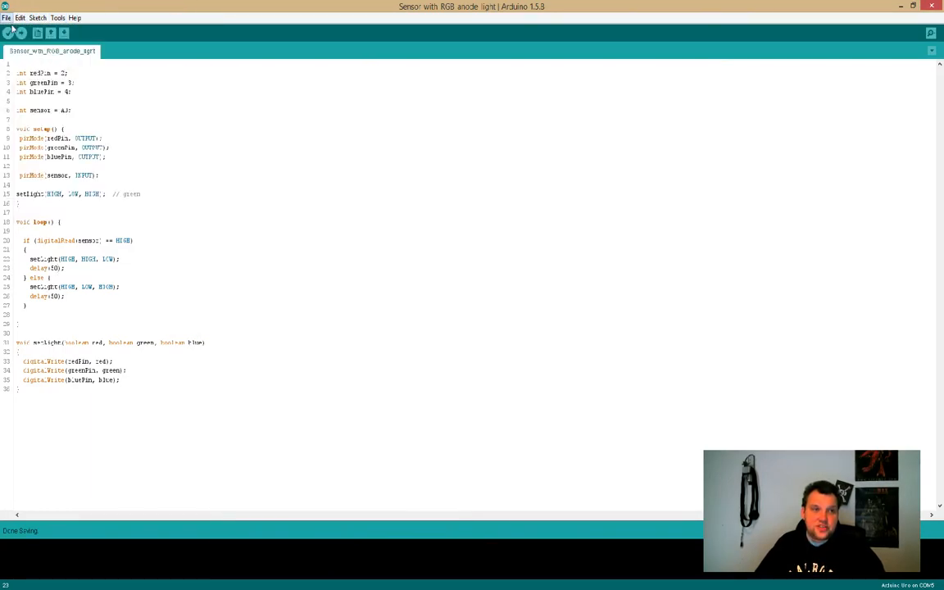
{"action": "left_click", "coordinate": [9, 32]}
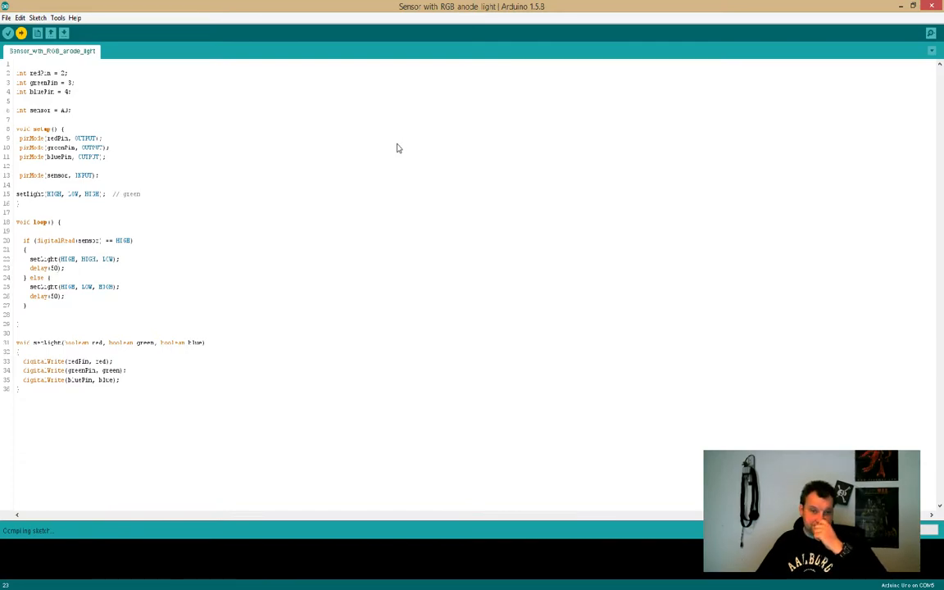